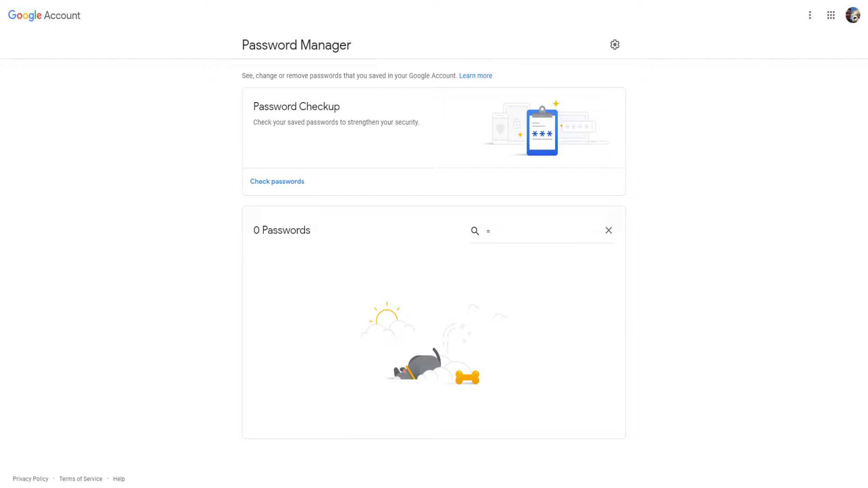
# Step: Sign in and open the Password Manager settings page via the gear icon
pyautogui.rightClick(353, 142)
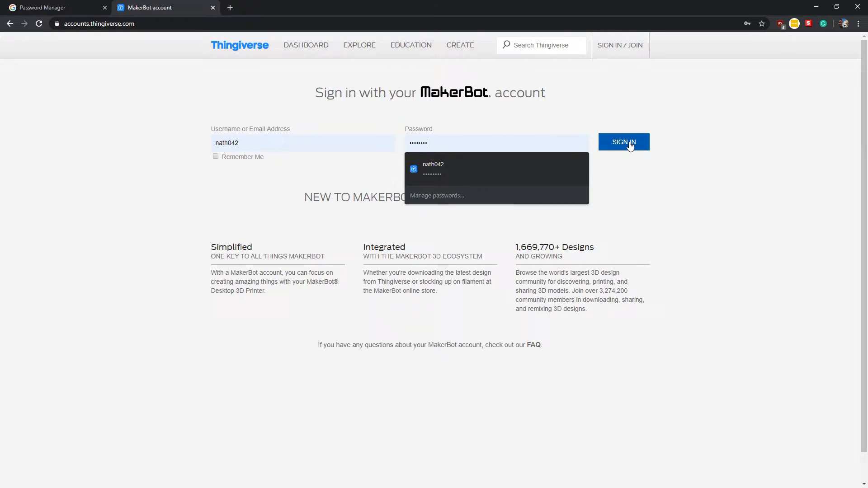
pyautogui.click(149, 7)
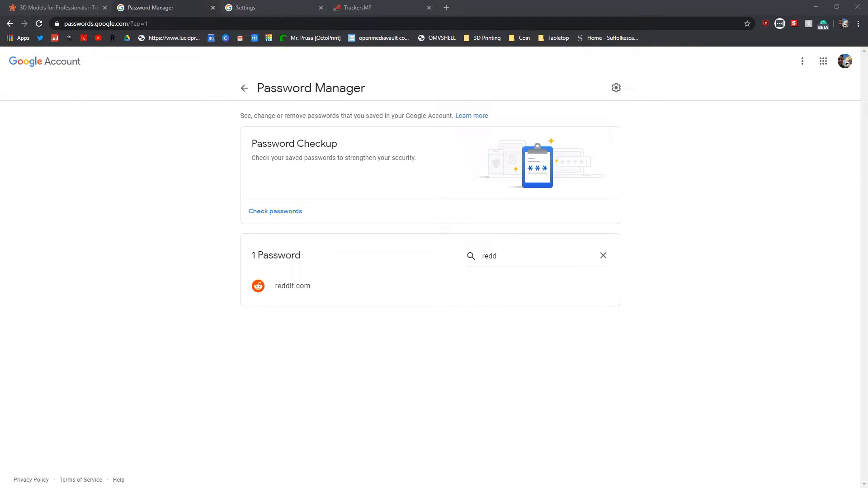
pyautogui.click(616, 88)
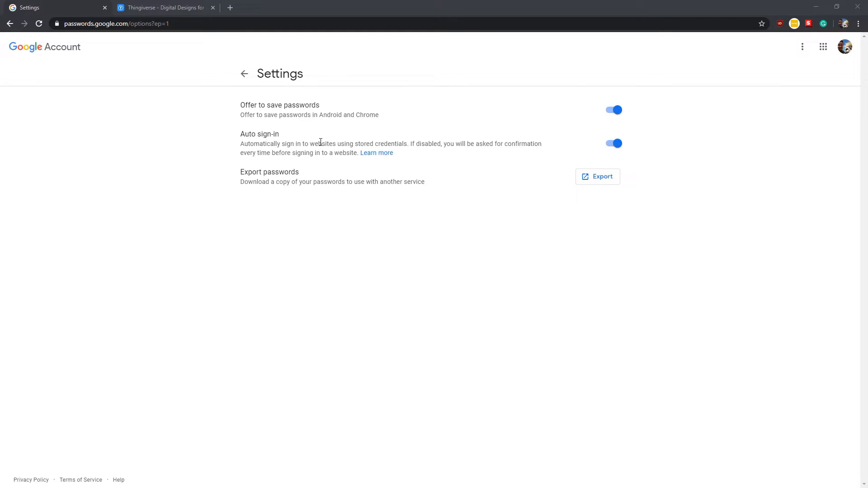
# Step: Start Export passwords so the text-file export confirmation warning appears
pyautogui.click(597, 176)
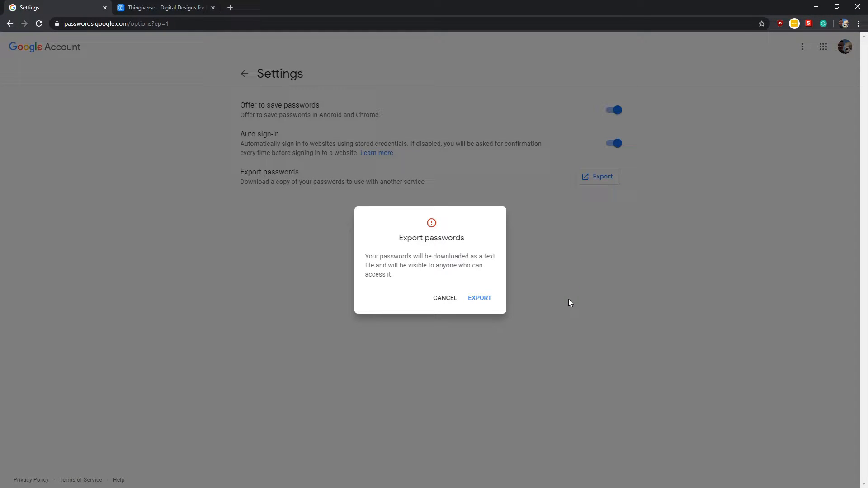
pyautogui.moveTo(445, 302)
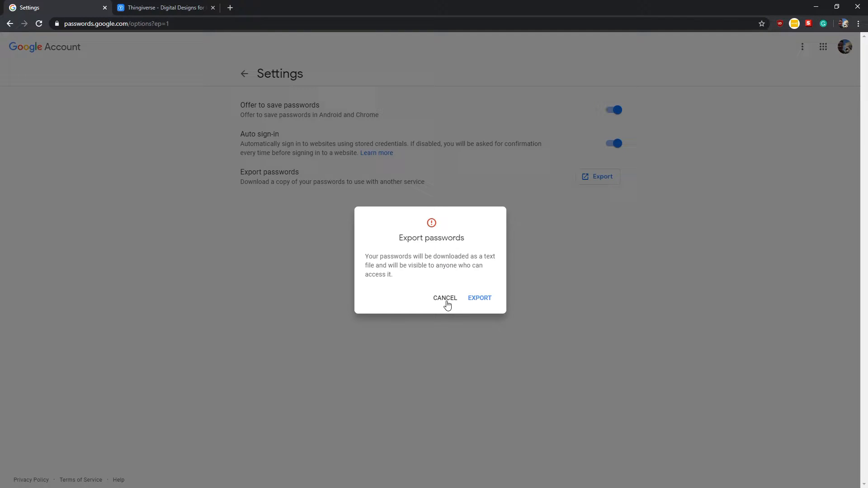